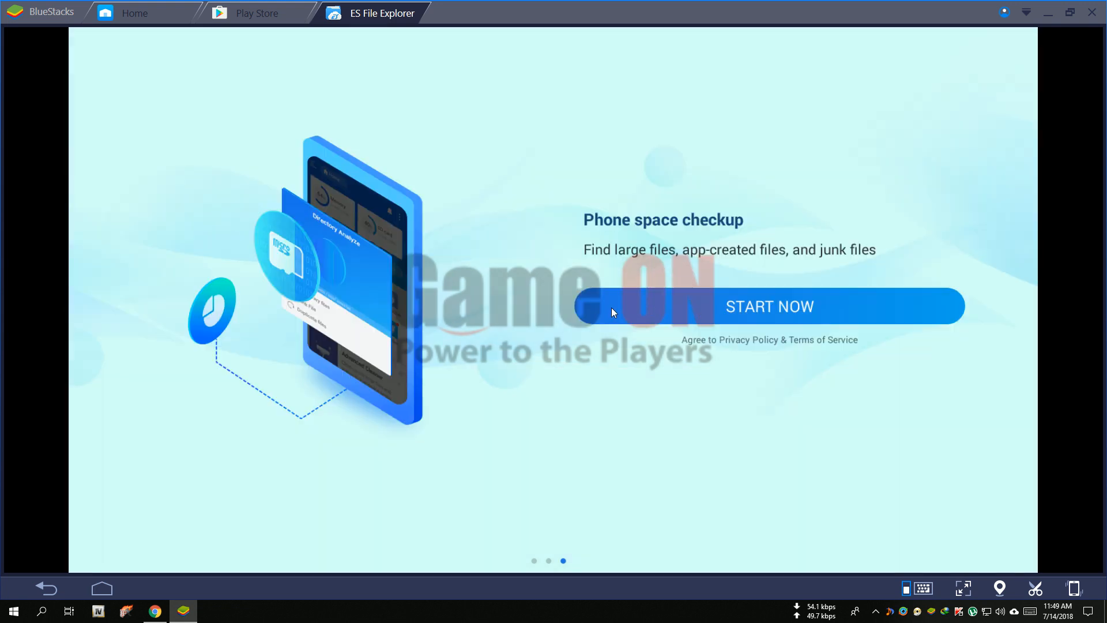
- Dismiss the ES File Explorer welcome screen with START NOW
{"action": "left_click", "coordinate": [769, 305]}
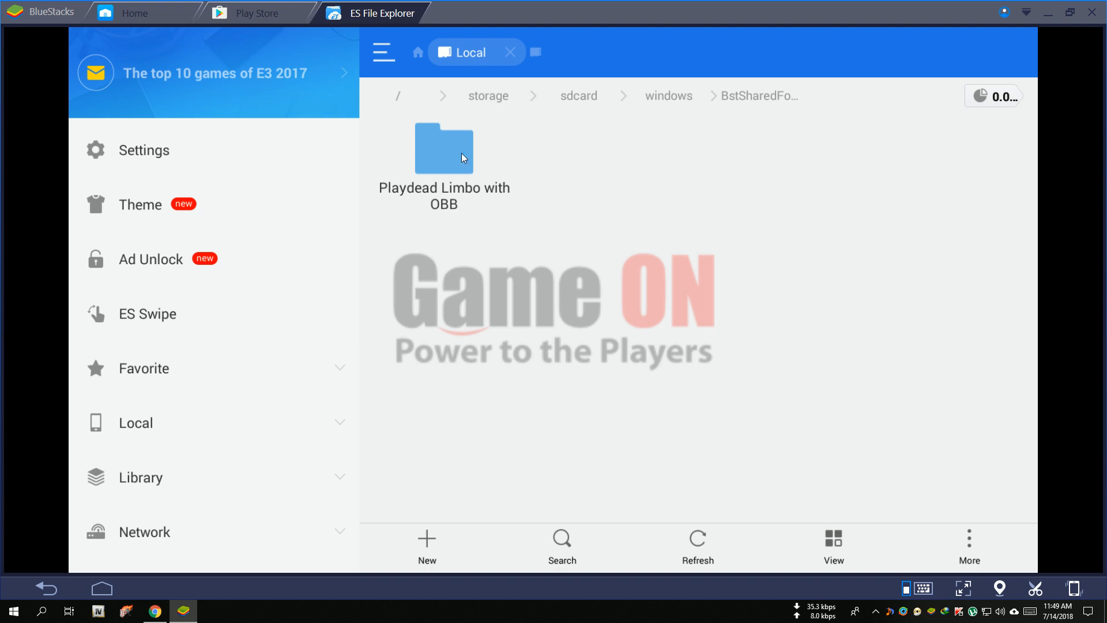
- Enter the Playdead Limbo with OBB folder in the shared folder
{"action": "double_click", "coordinate": [443, 149]}
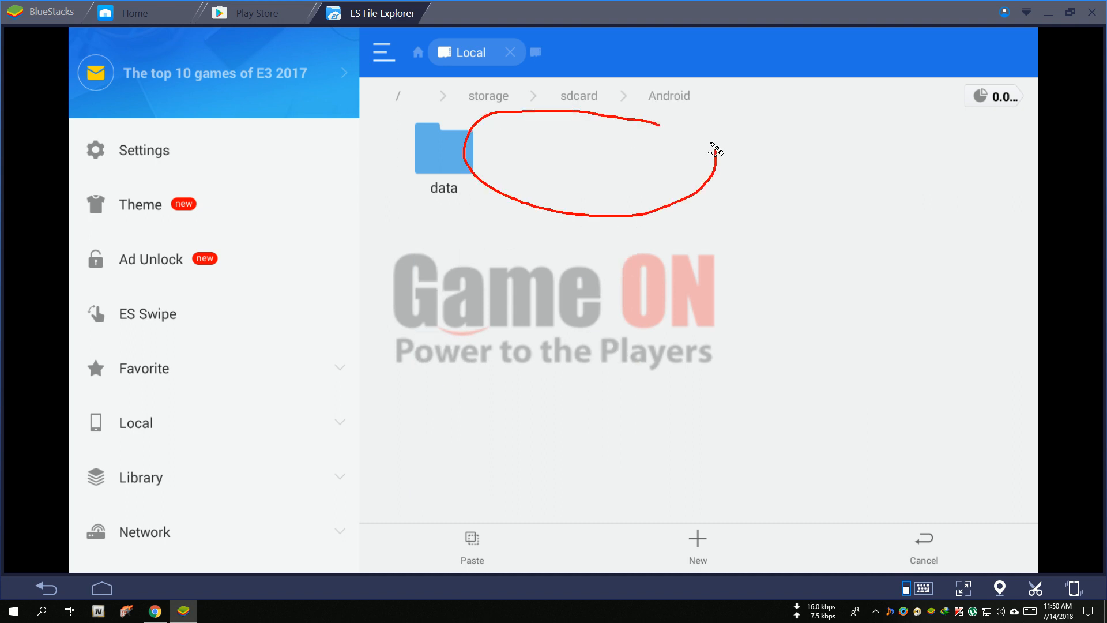
- Paste the copied Limbo OBB data into the new Android/obb folder
{"action": "left_click", "coordinate": [471, 547]}
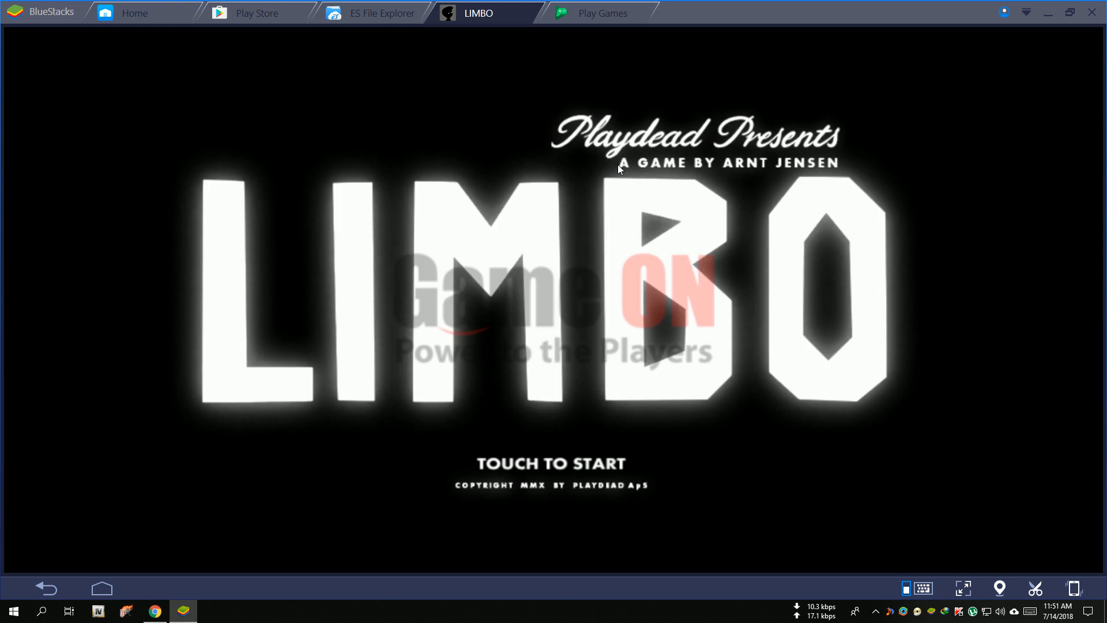
- Start LIMBO from the TOUCH TO START title screen and load the first level
{"action": "left_click", "coordinate": [550, 464]}
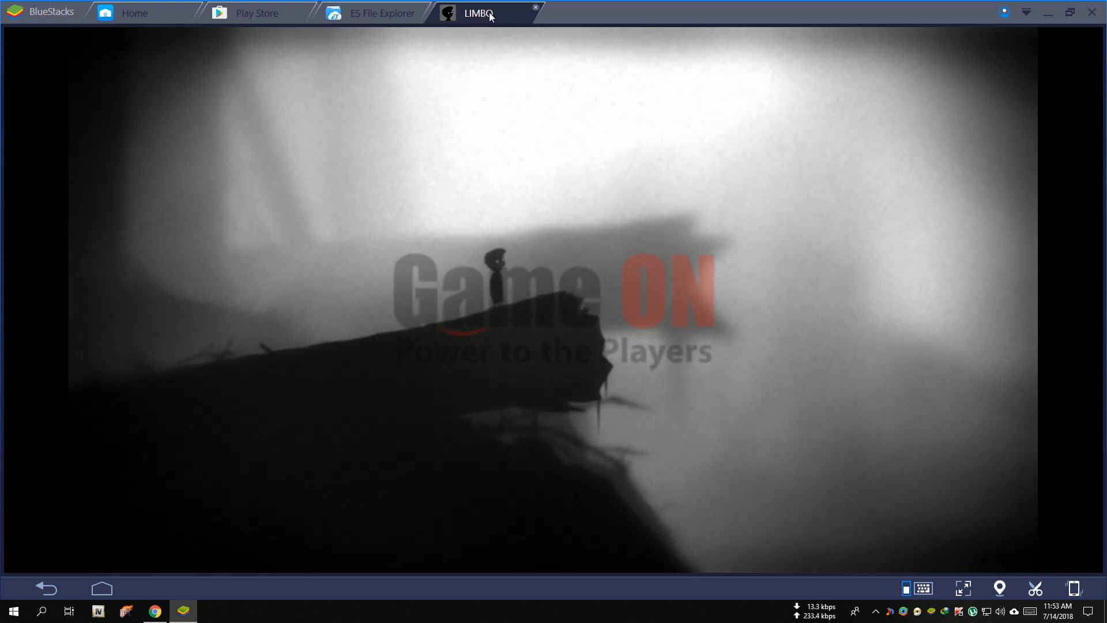